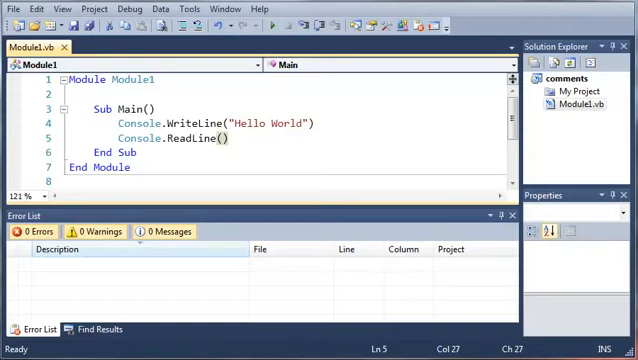
{"action": "mouse_move", "coordinate": [274, 208]}
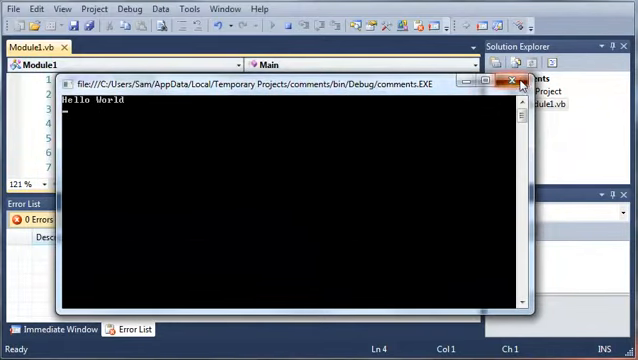
Close the running Hello World console window.
{"action": "left_click", "coordinate": [513, 81]}
{"action": "type", "text": "Console.ReadLine("}
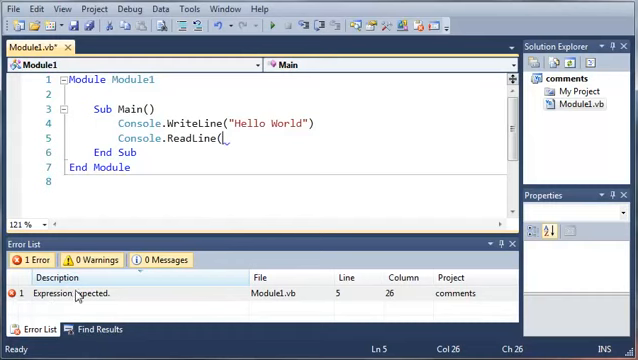
{"action": "mouse_move", "coordinate": [270, 293]}
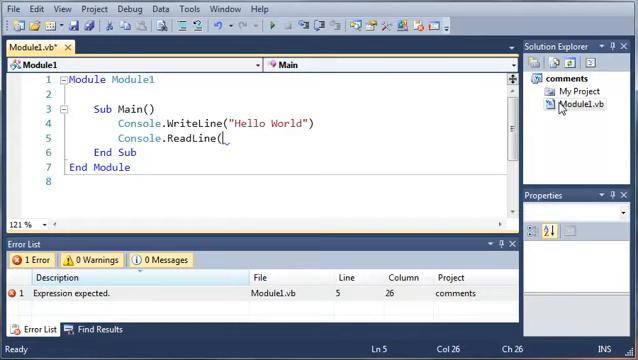
{"action": "mouse_move", "coordinate": [270, 294]}
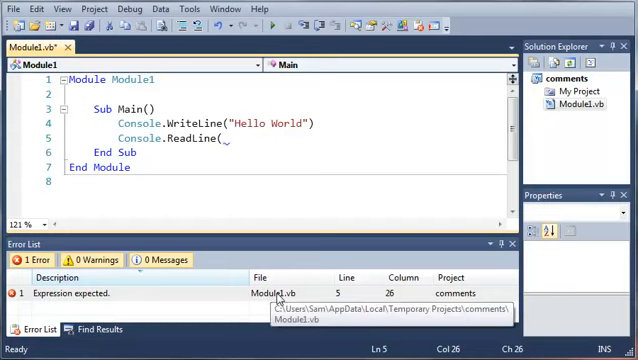
{"action": "mouse_move", "coordinate": [295, 279]}
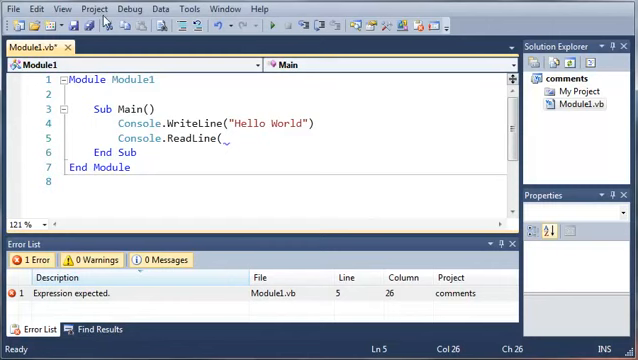
Enable line numbers under Tools > Options > Text Editor > All Languages.
{"action": "left_click", "coordinate": [146, 8]}
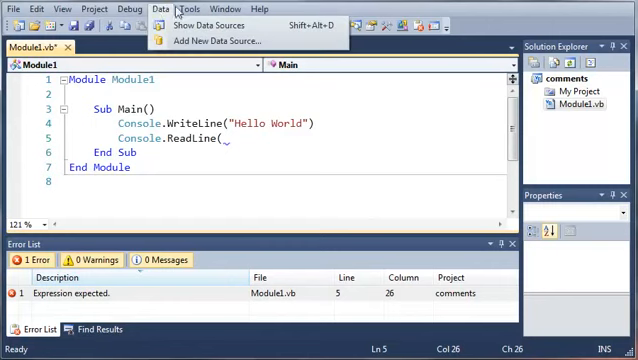
{"action": "left_click", "coordinate": [205, 75]}
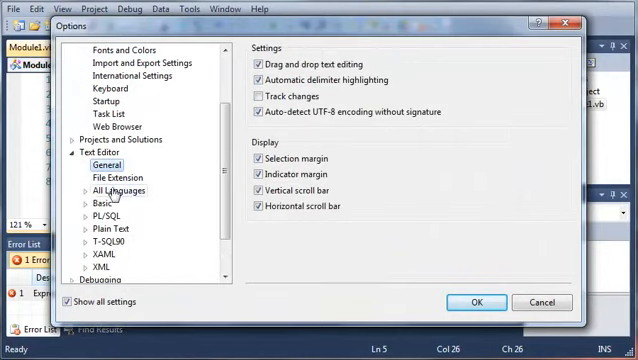
{"action": "left_click", "coordinate": [117, 190]}
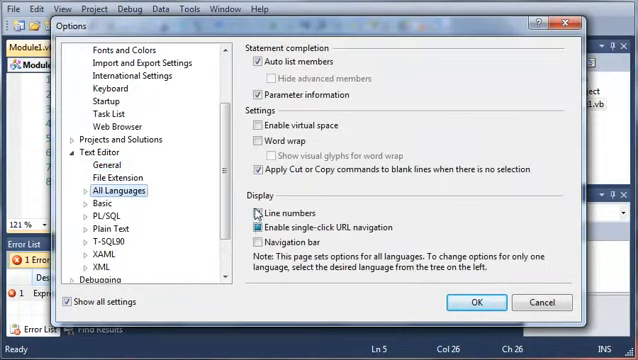
{"action": "left_click", "coordinate": [256, 214]}
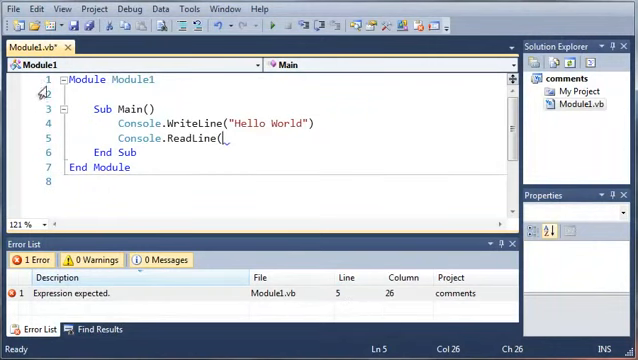
{"action": "mouse_move", "coordinate": [372, 291]}
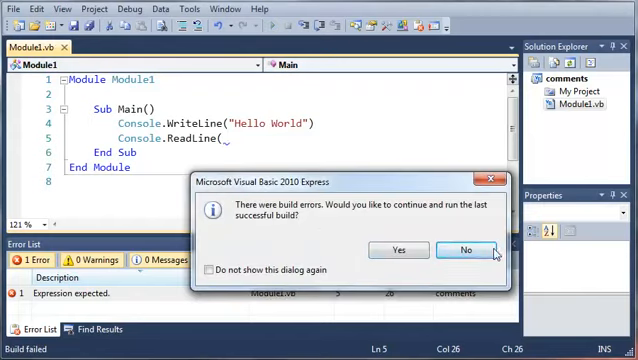
Decline the last successful build, restore ')' after ReadLine(, and close the console.
{"action": "left_click", "coordinate": [462, 248]}
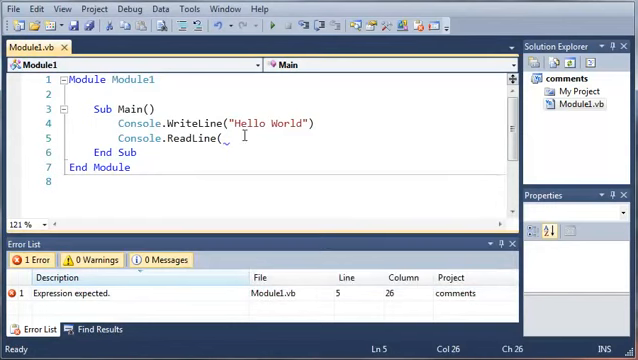
{"action": "type", "text": ")"}
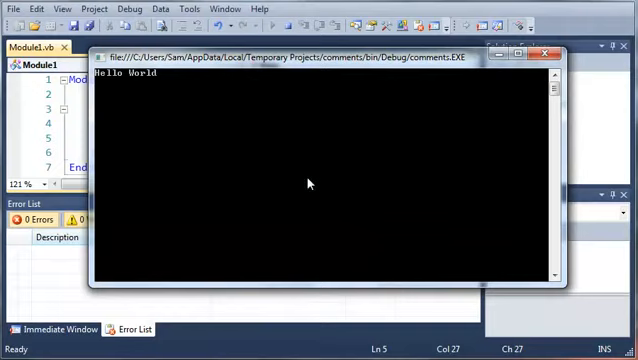
{"action": "mouse_move", "coordinate": [546, 58]}
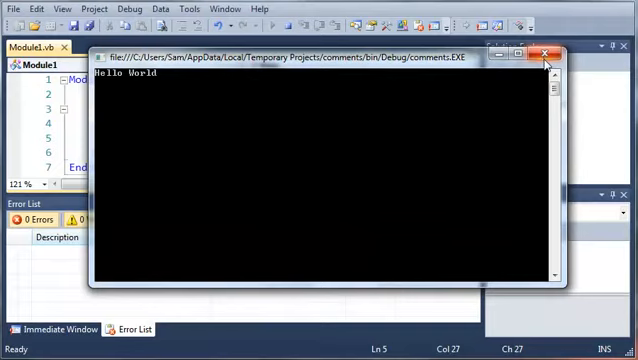
{"action": "left_click", "coordinate": [546, 57]}
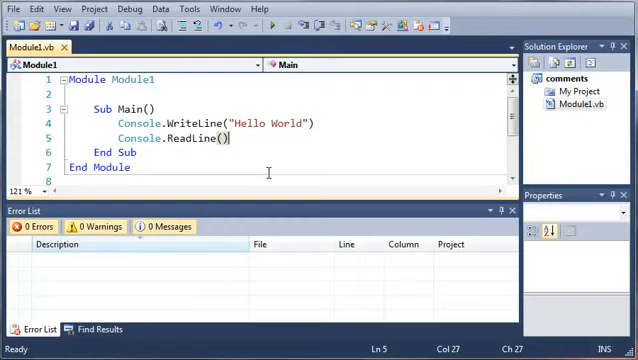
{"action": "mouse_move", "coordinate": [267, 171]}
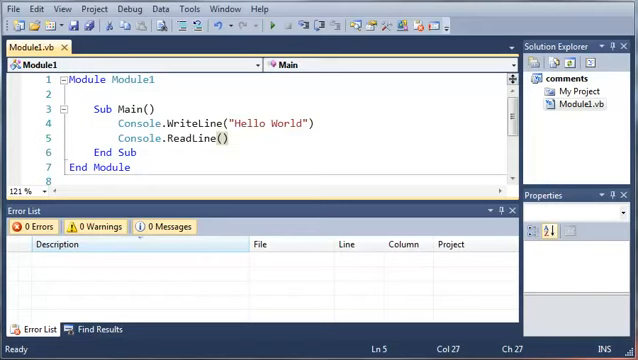
{"action": "mouse_move", "coordinate": [372, 298]}
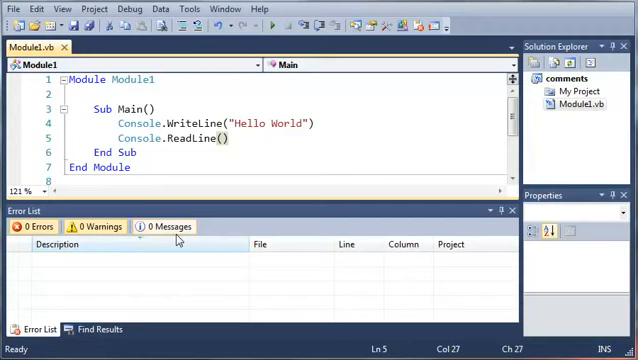
{"action": "mouse_move", "coordinate": [298, 294]}
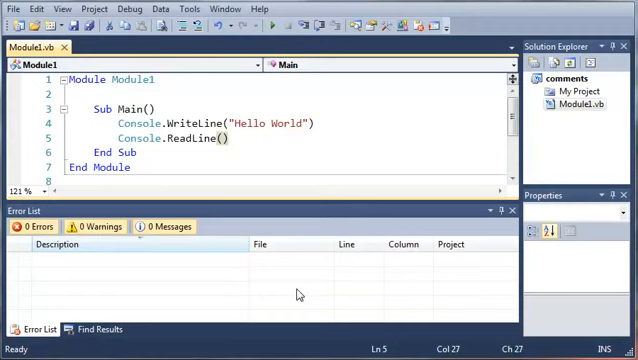
{"action": "left_click", "coordinate": [70, 137]}
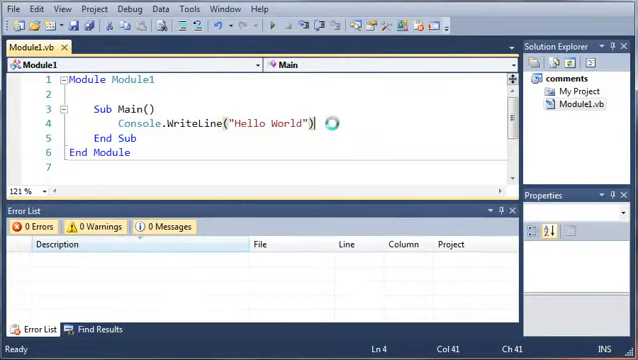
Retype the statement on line 5 as 'Console.Readline' with IntelliSense suggestions.
{"action": "type", "text": "C"}
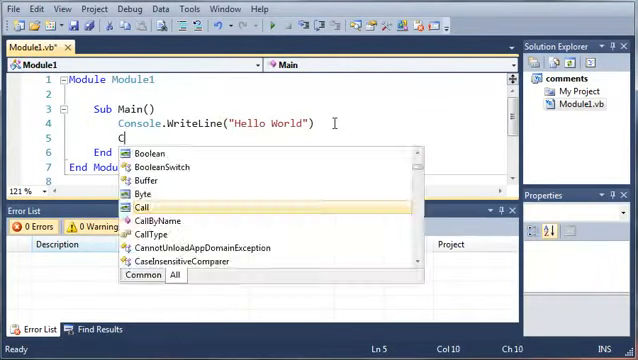
{"action": "type", "text": "ons"}
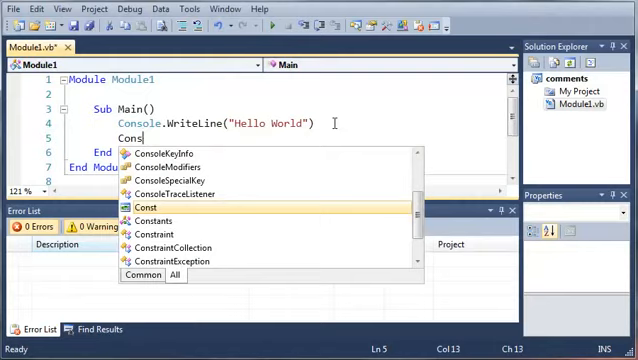
{"action": "type", "text": "ole.Wr"}
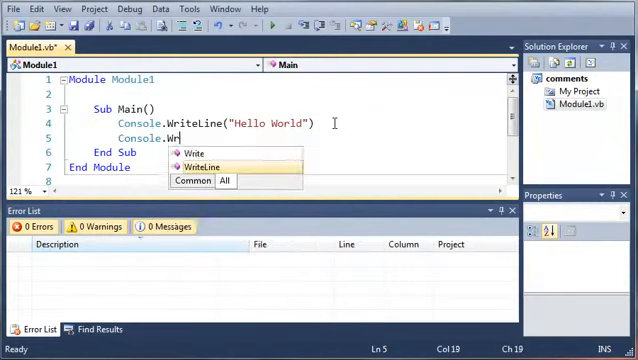
{"action": "type", "text": "Readline"}
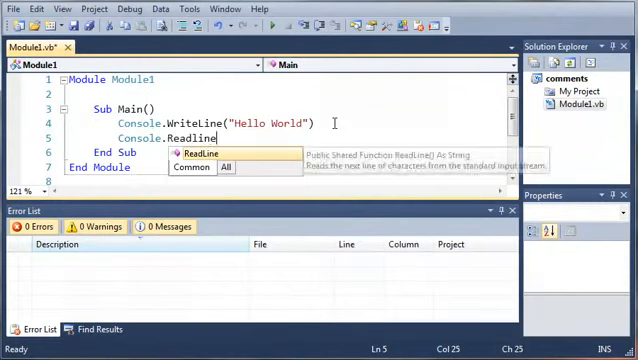